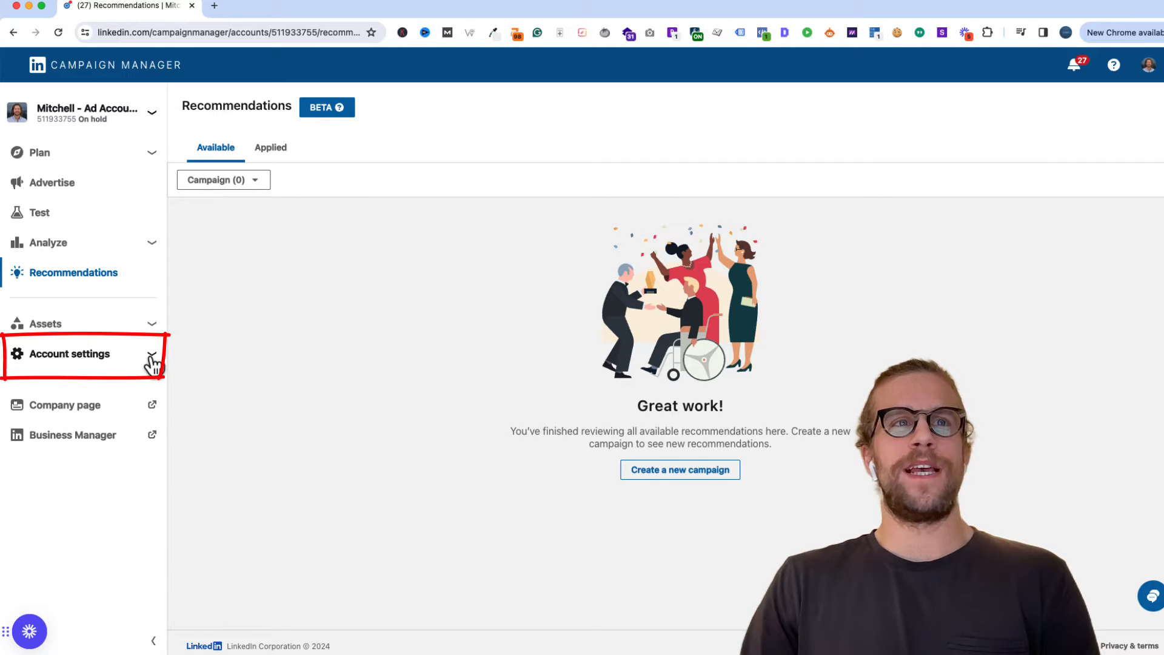
Step: Expand Account settings in the sidebar and go to the Billing center
{"action": "left_click", "coordinate": [71, 353]}
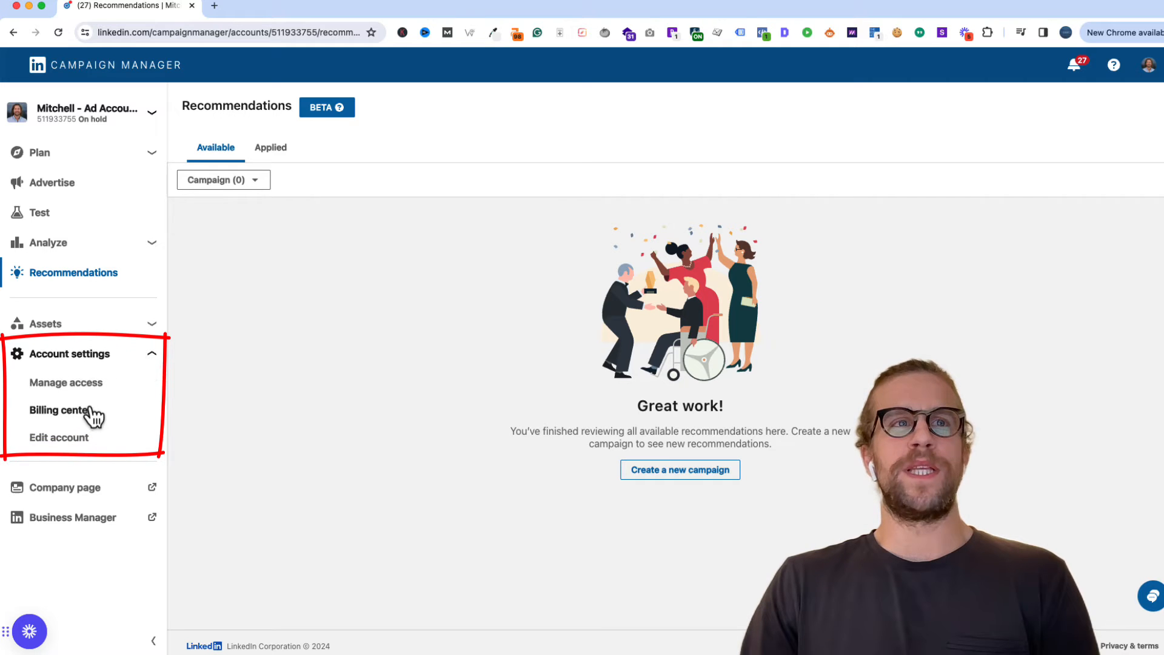
{"action": "left_click", "coordinate": [60, 409]}
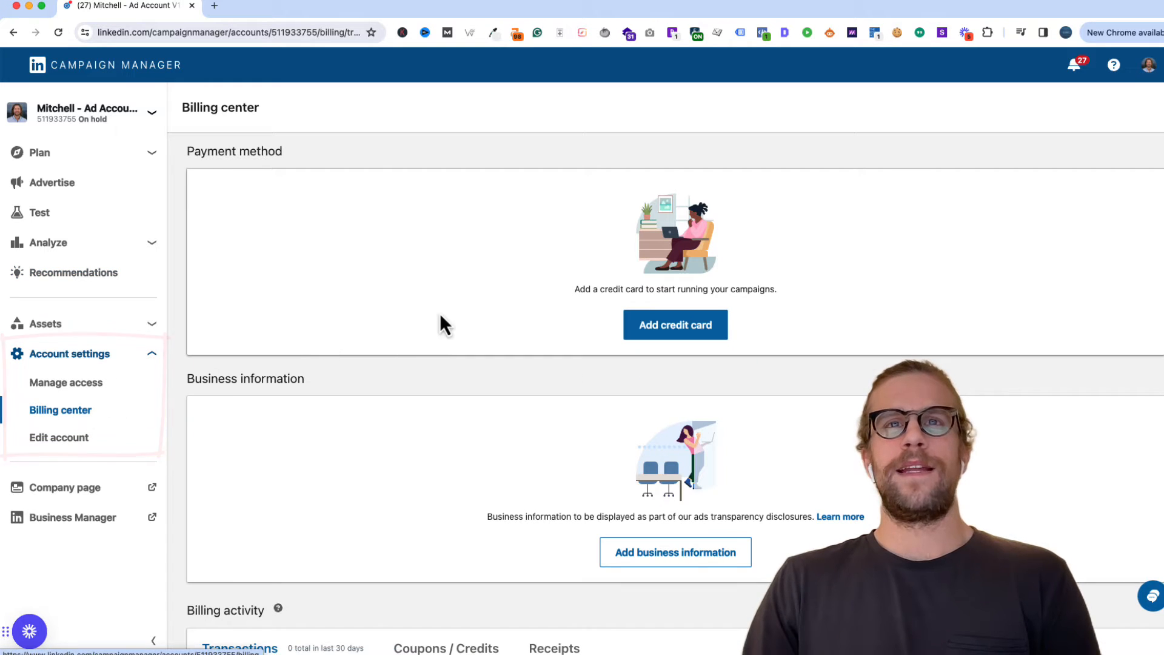
{"action": "mouse_move", "coordinate": [674, 324]}
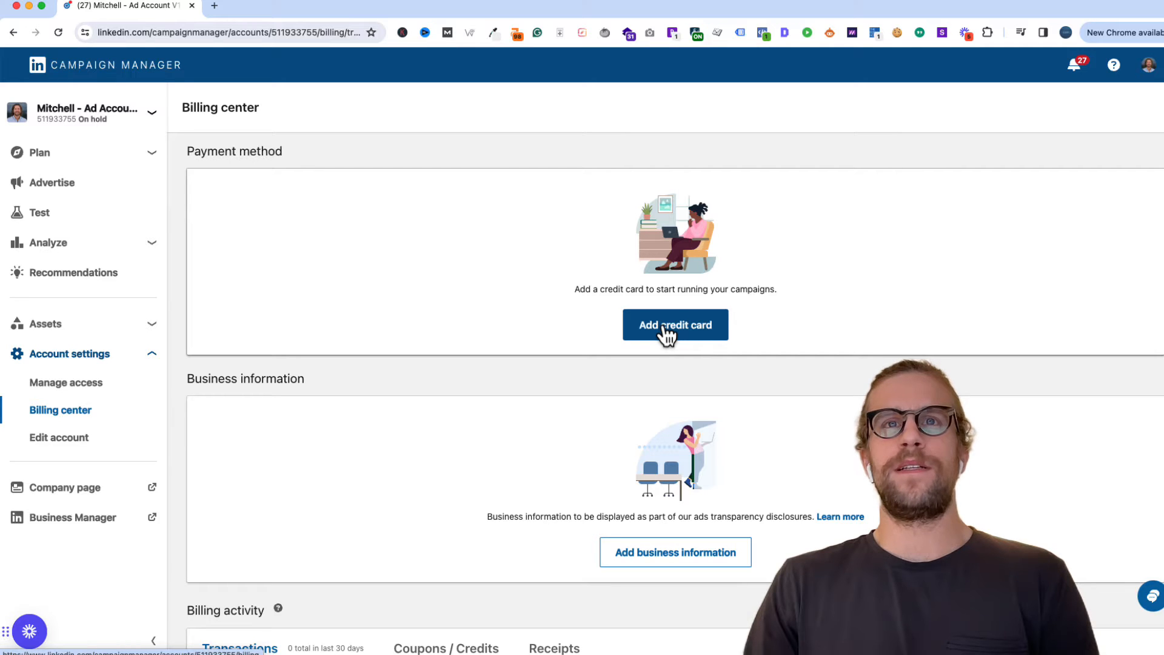
Step: Start adding a credit card and fill in the business name and card details
{"action": "left_click", "coordinate": [674, 552]}
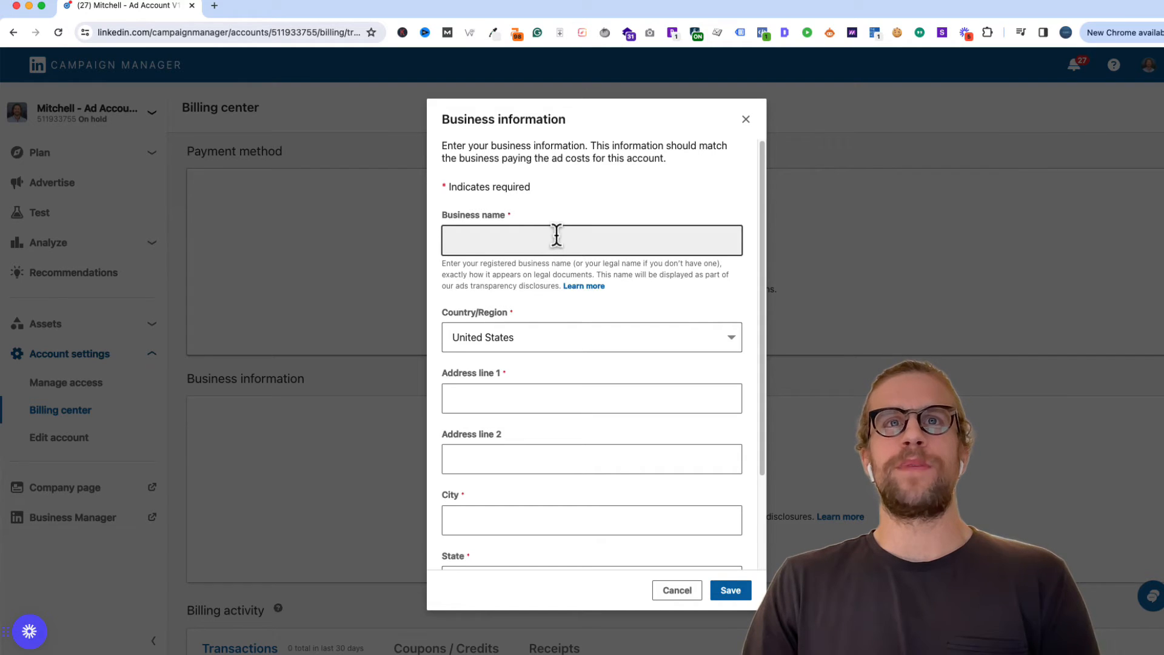
{"action": "left_click", "coordinate": [729, 589]}
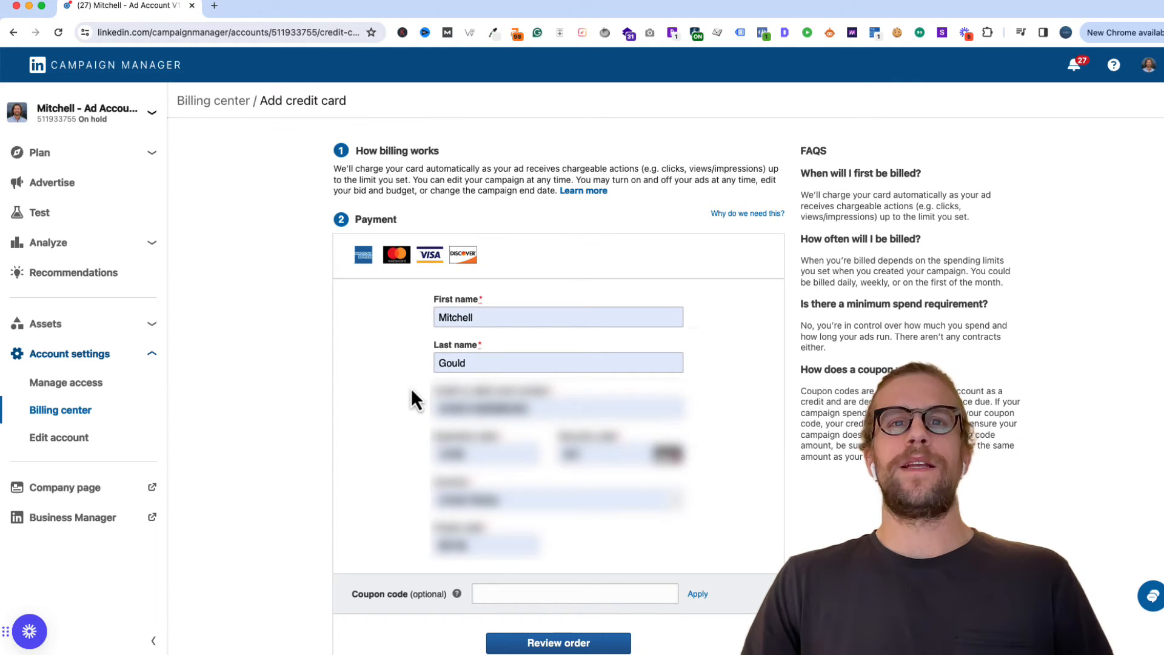
{"action": "left_click", "coordinate": [558, 642]}
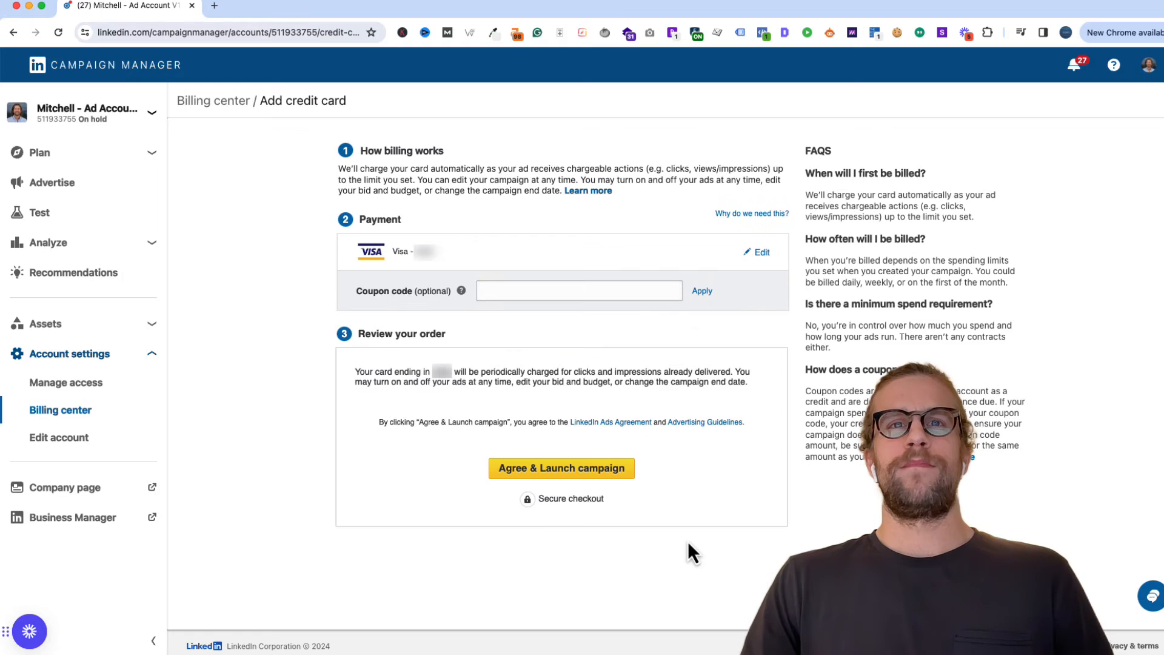
Step: Agree to the terms to save the Visa card, then return to Billing center
{"action": "left_click", "coordinate": [561, 467]}
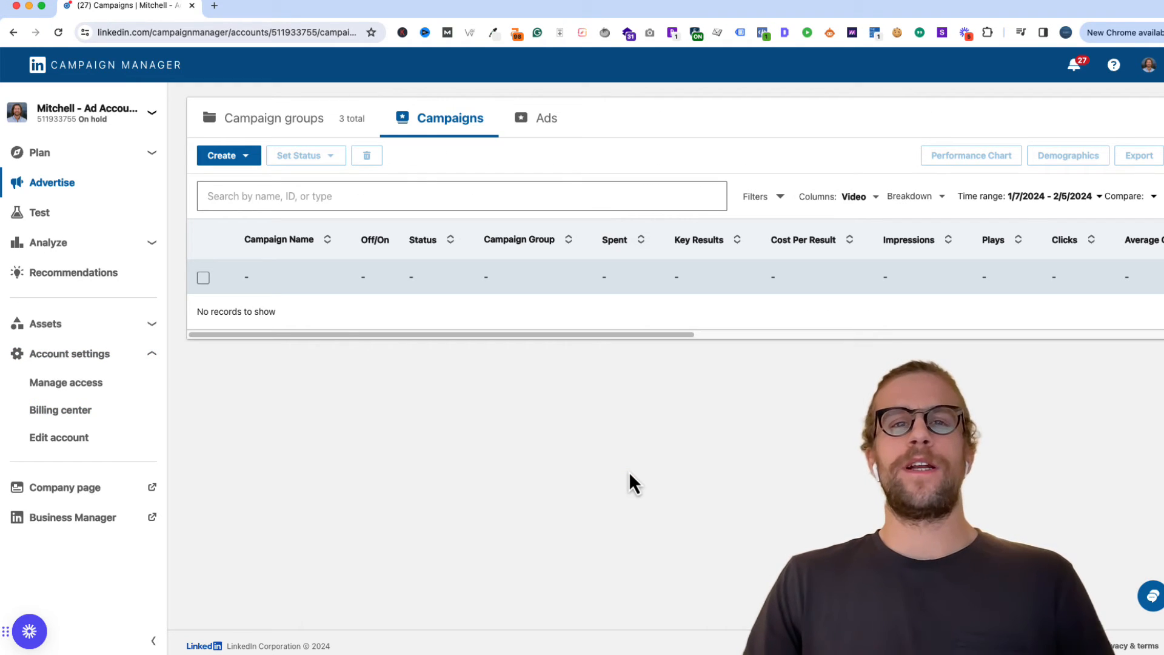
{"action": "left_click", "coordinate": [61, 409]}
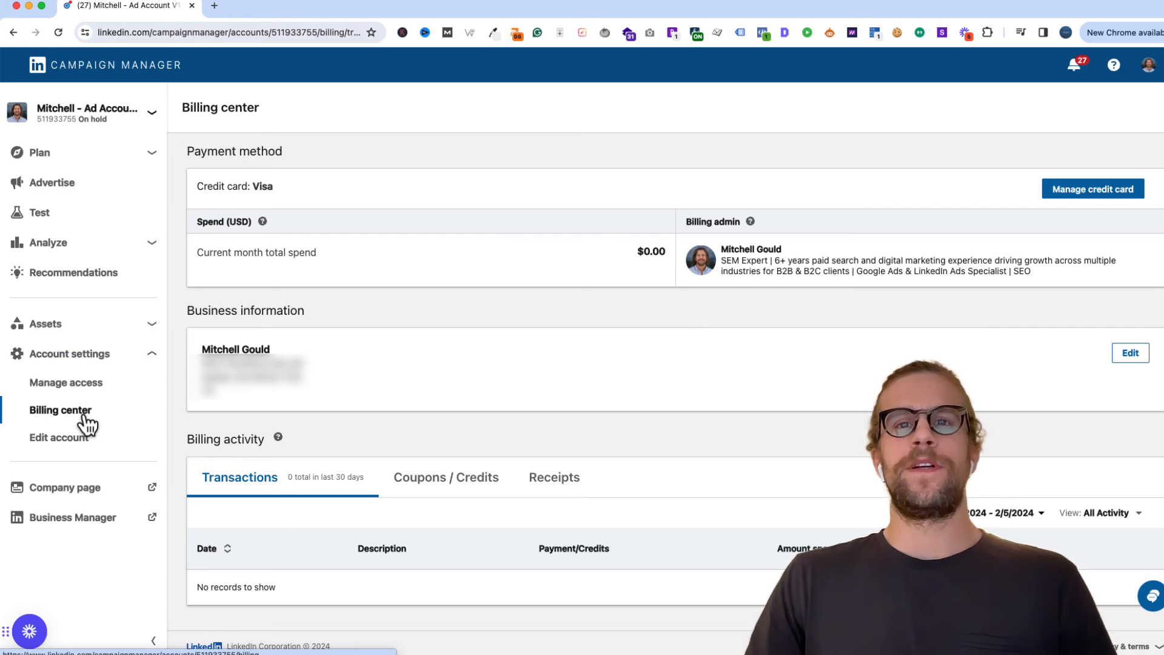